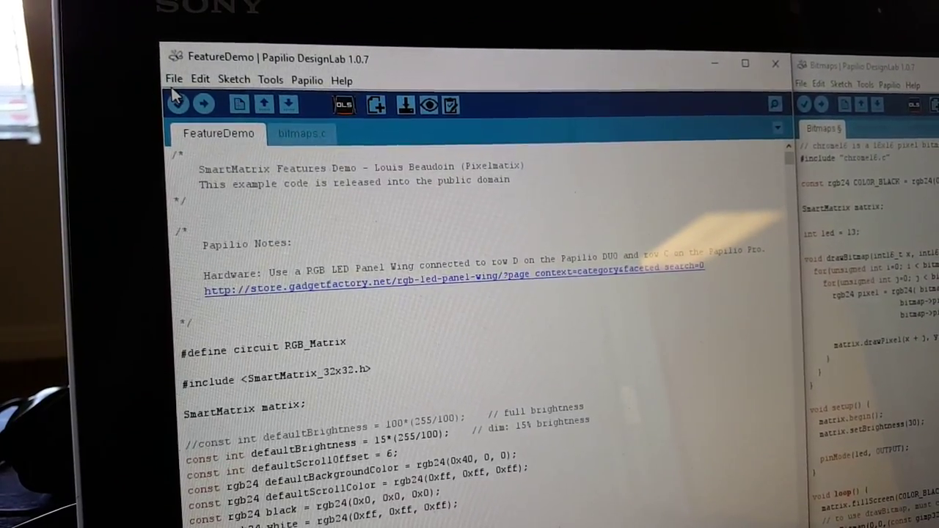
Step: Browse the bundled examples to reach SmartMatrix_32x32 > FeatureDemo
left_click(173, 79)
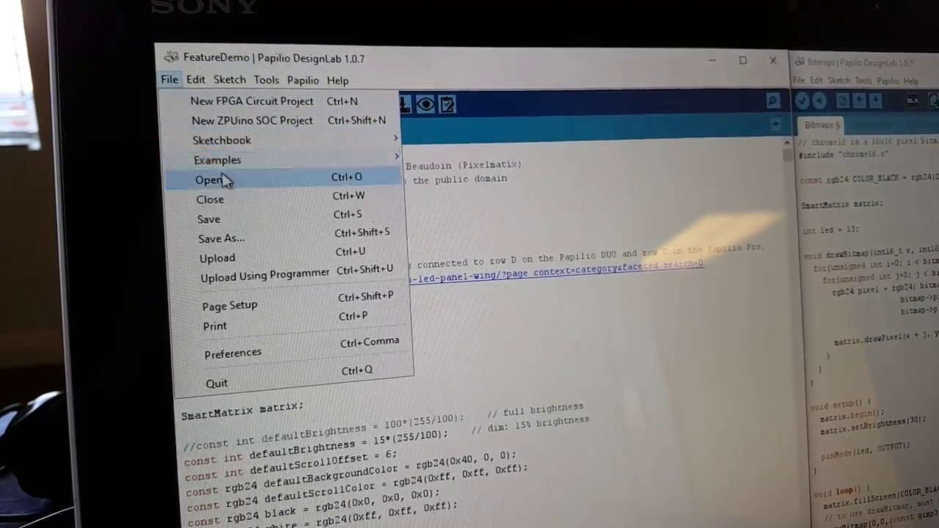
left_click(217, 160)
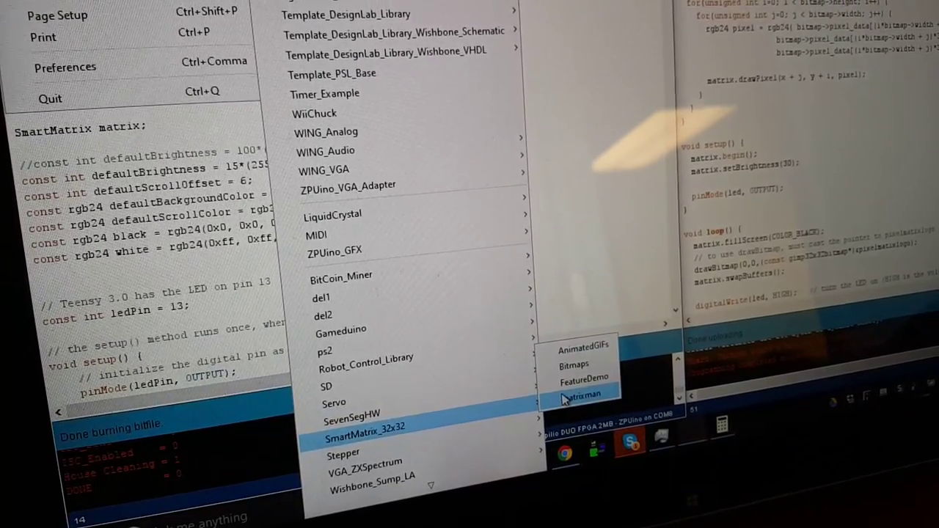
mouse_move(584, 352)
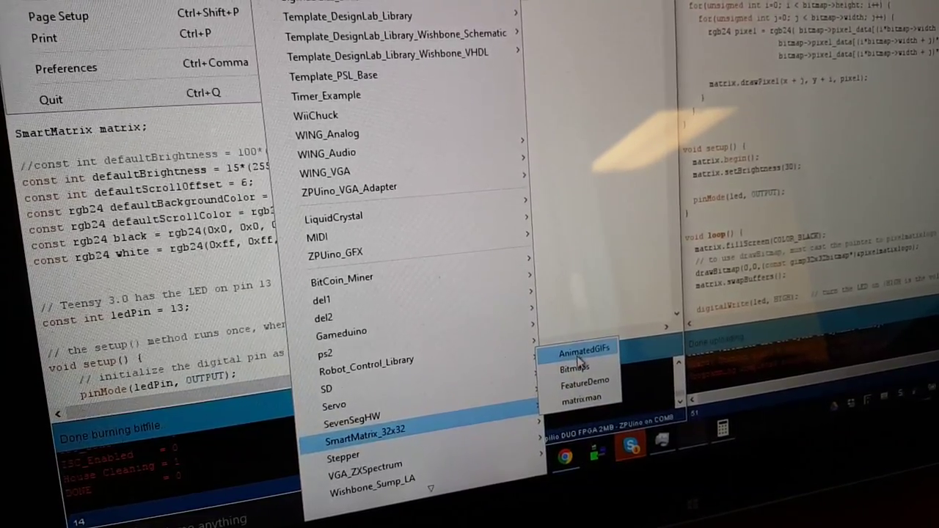
mouse_move(582, 382)
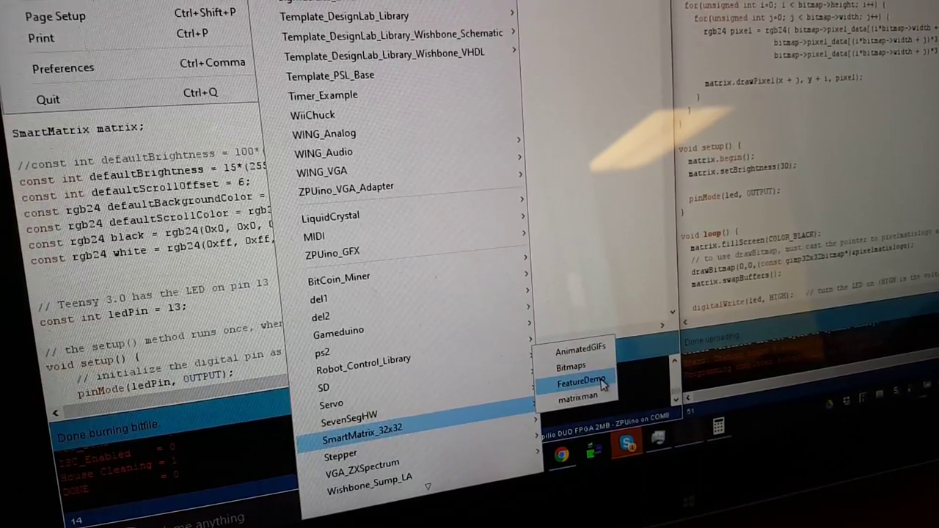
mouse_move(579, 397)
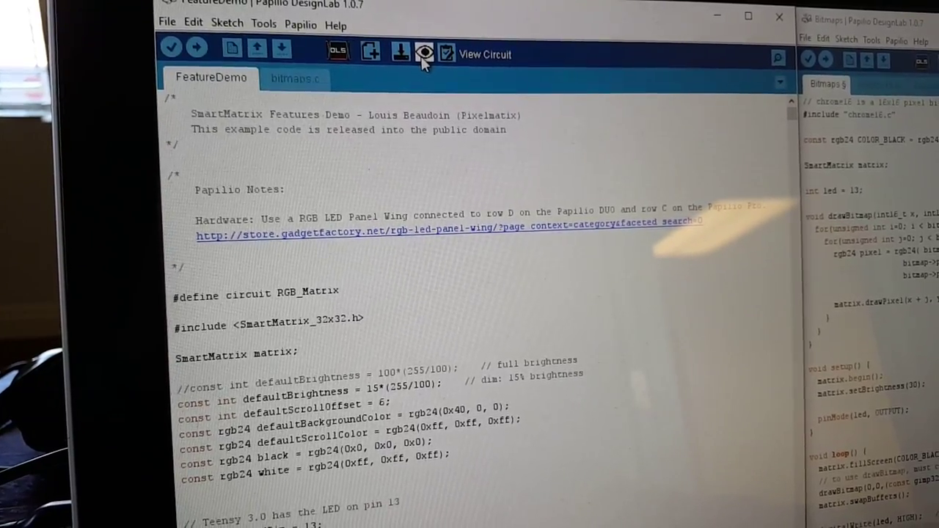
Step: View the RGB_Matrix circuit schematic PDF and scroll through its wishbone peripherals
left_click(424, 50)
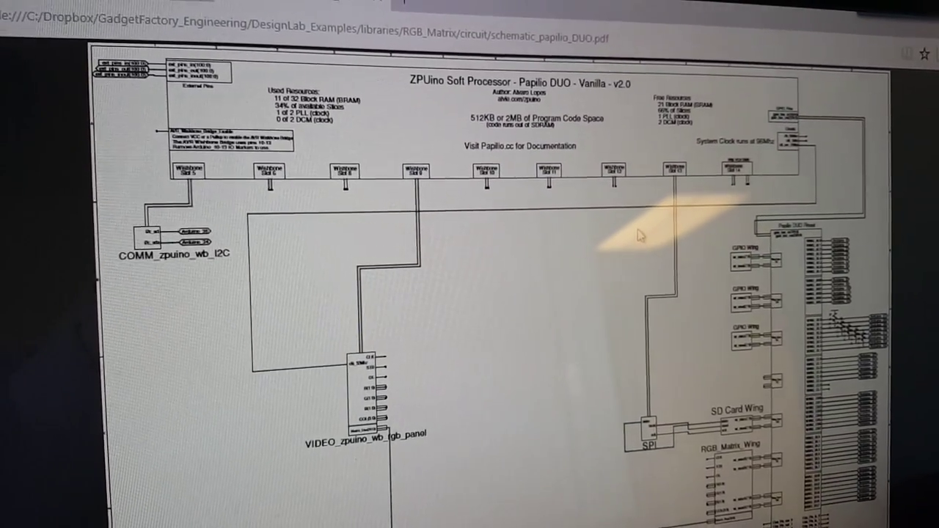
scroll("down", 3)
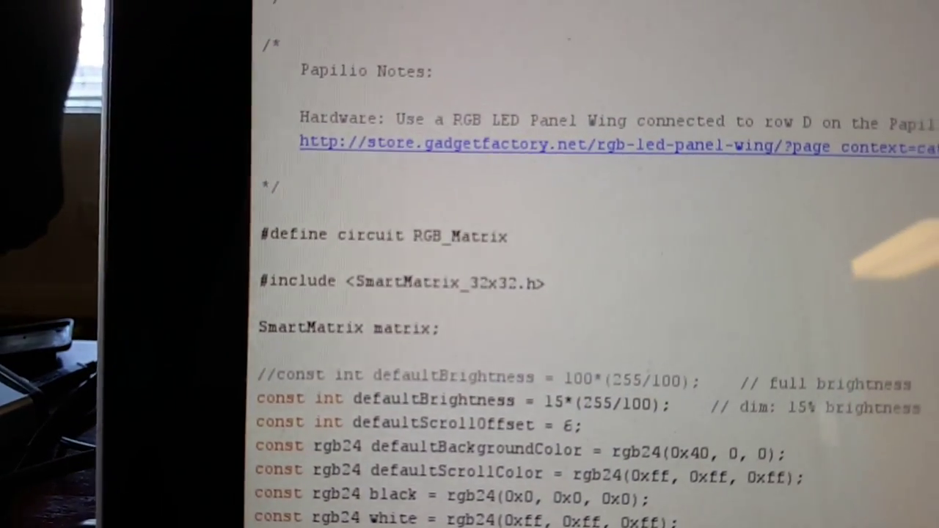
Step: Scroll the FeatureDemo code to the '#define circuit RGB_Matrix' line
scroll("down", 3)
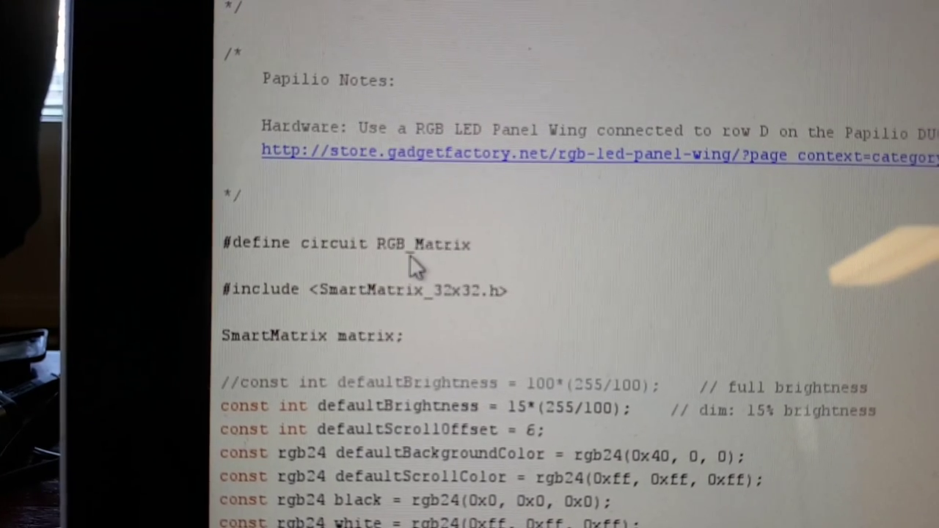